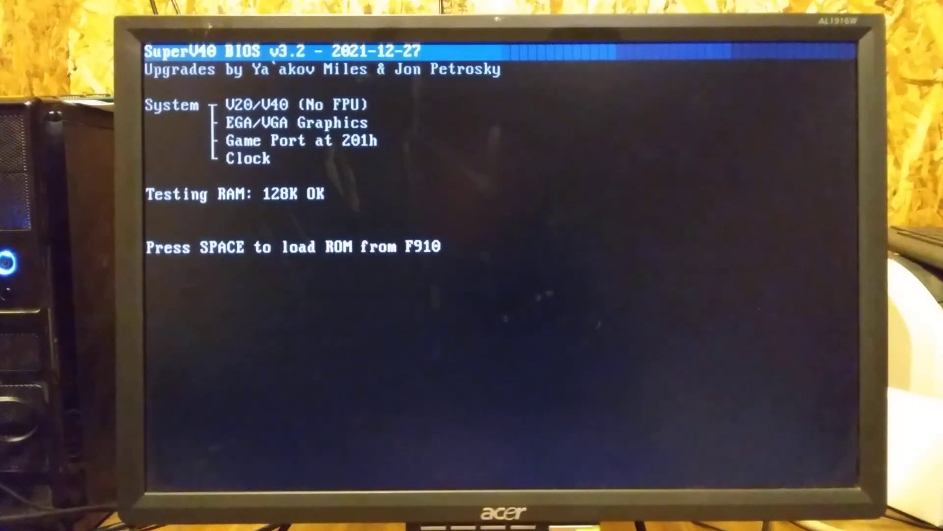
Load the ROM from F910 and boot through to the MS-DOS 3.30 C> prompt.
key("space")
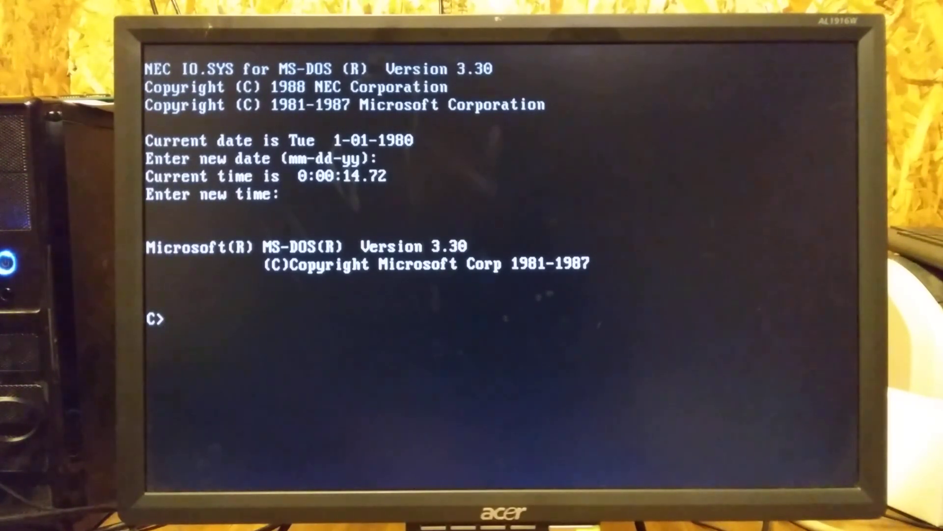
List C:\, enter the ROMS directory, set path=c:\ and start DEBUG.
type("dir")
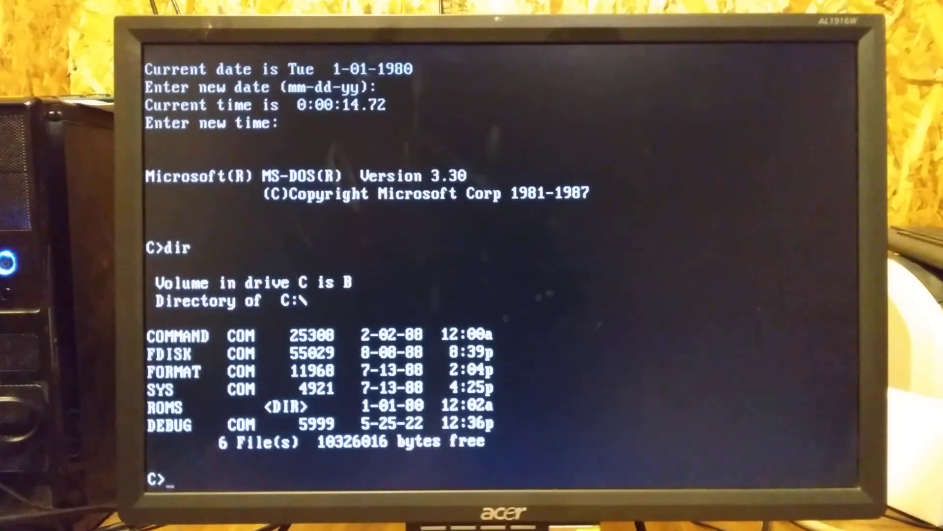
type("cd roms")
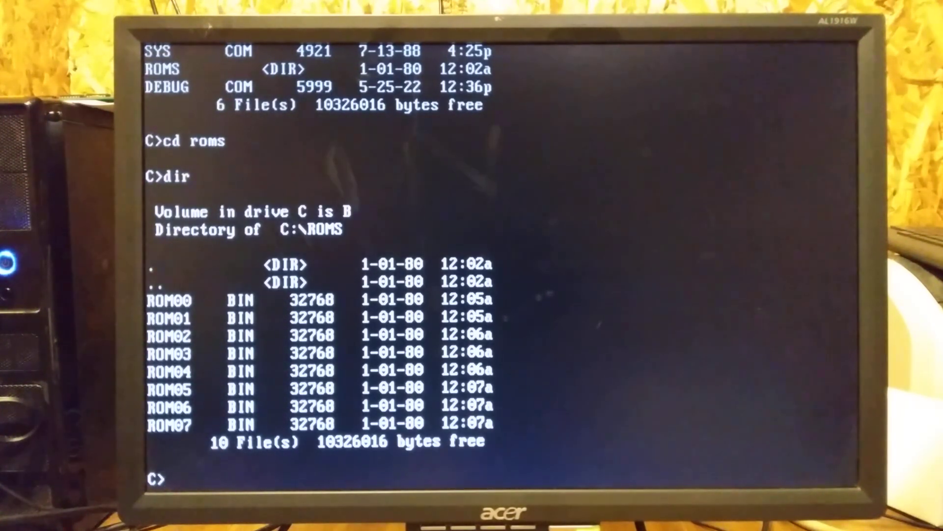
type("path")
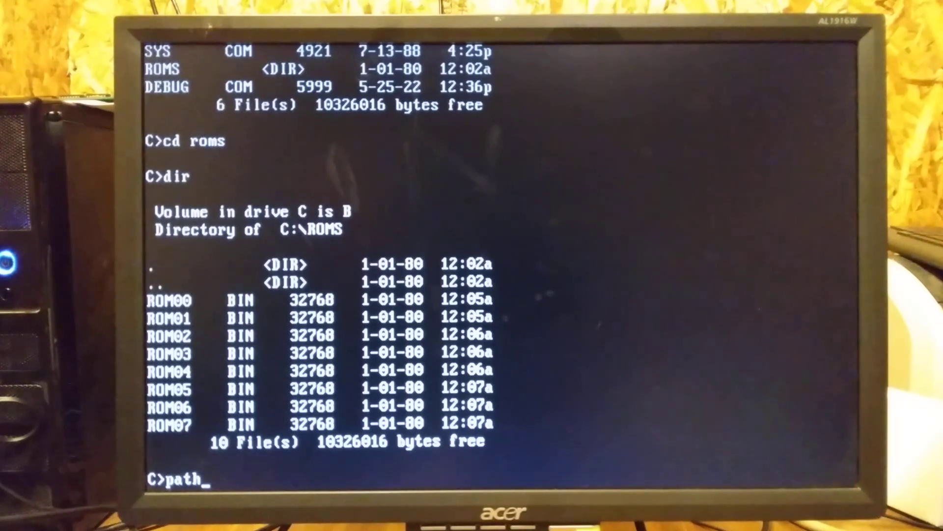
type("=c:\\")
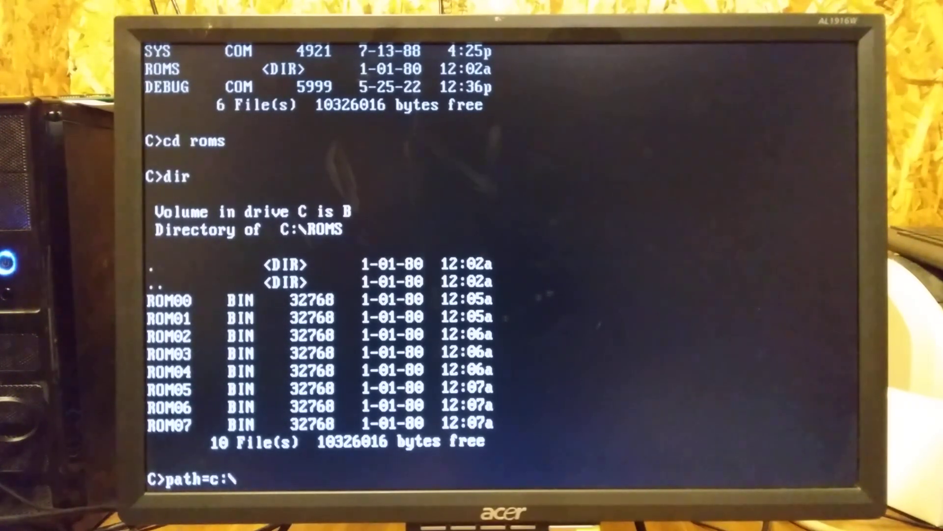
key("Return")
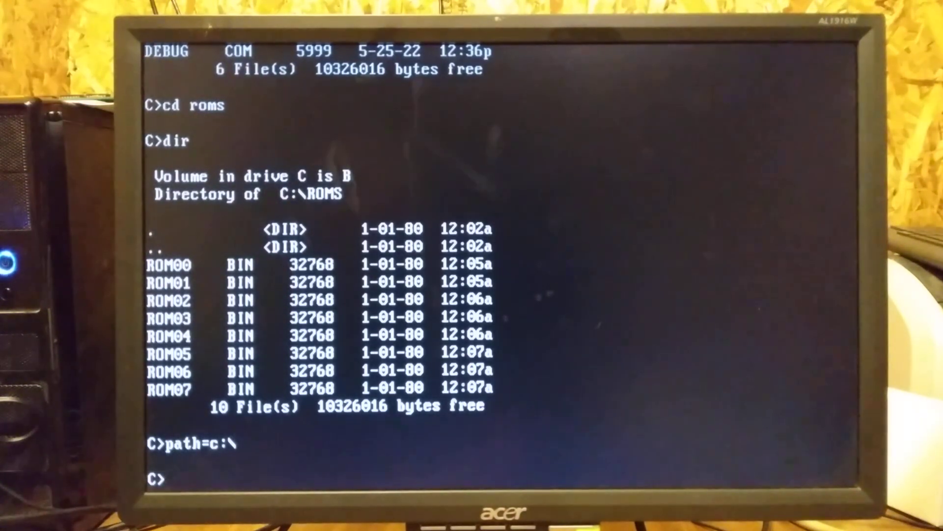
type("debug")
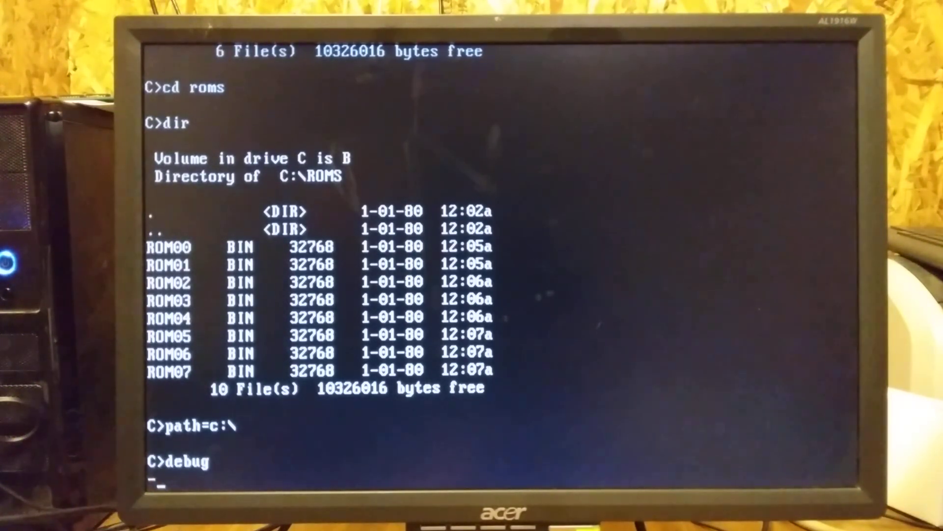
Dump memory at 6000:FF80 to reveal the ROM's end bytes and 02/25/86 date string.
type("d 60")
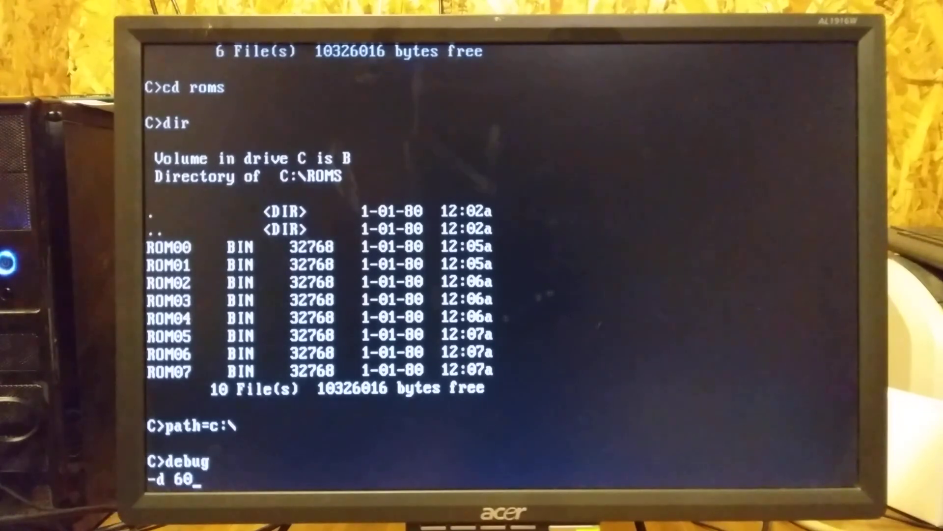
type("000:")
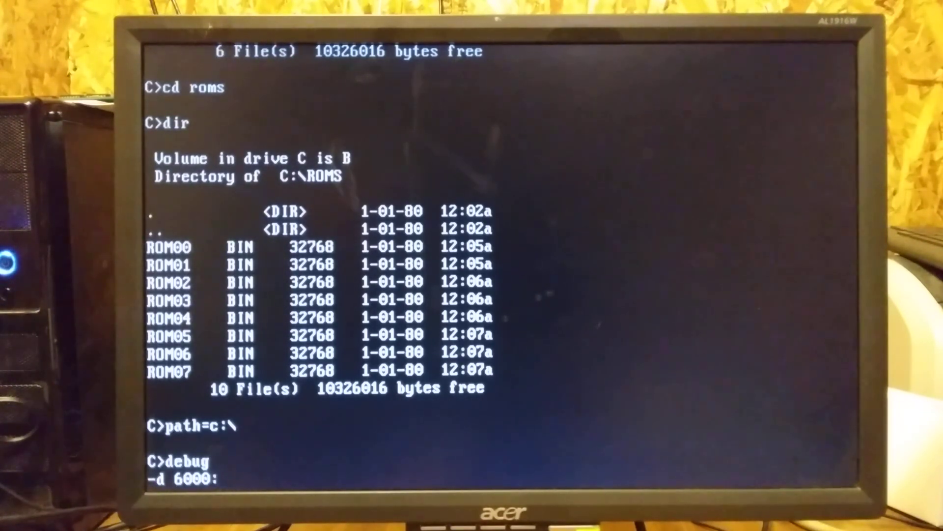
type("ff80")
type("d")
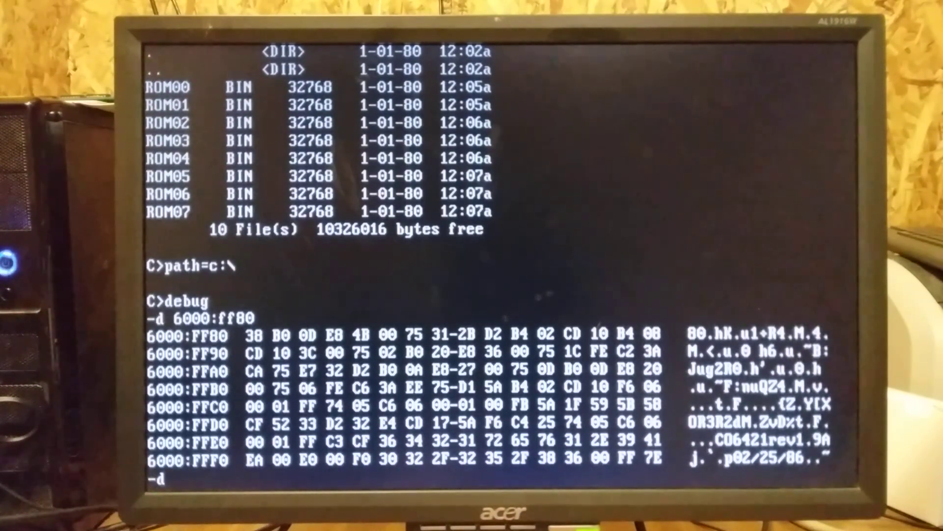
Dump memory at 3000:0, showing the 55 AA header and EPROM CHECKSUM ERROR string.
type("3000:0")
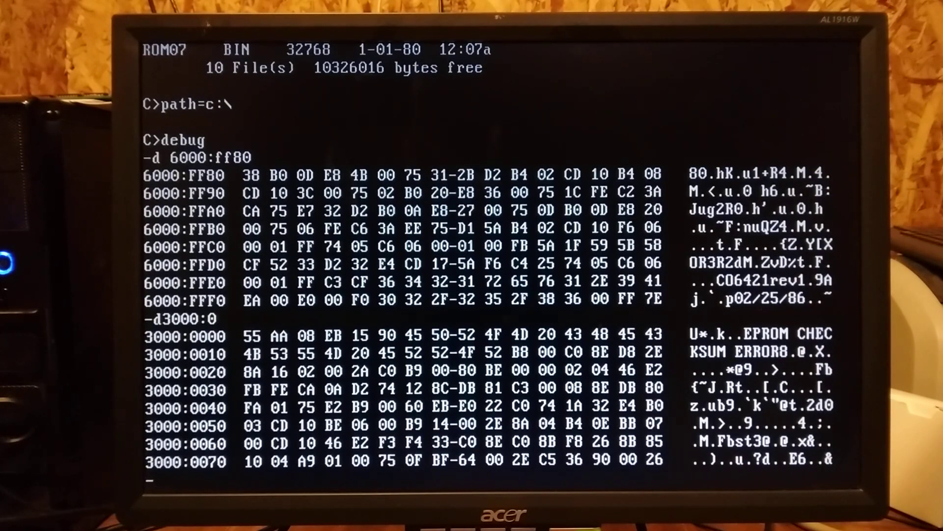
Set CX to 8000 with rcx and name the output file testrom.bin.
type("rc")
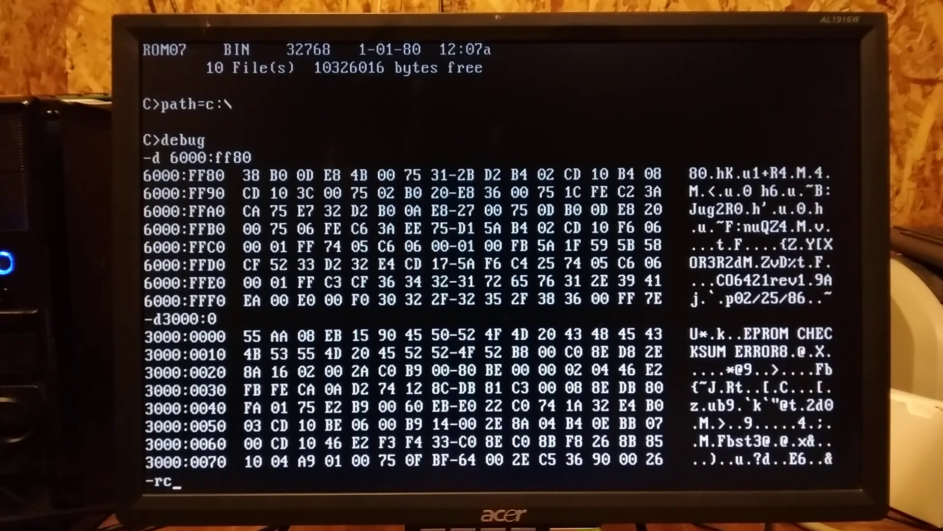
type("x")
type("8000")
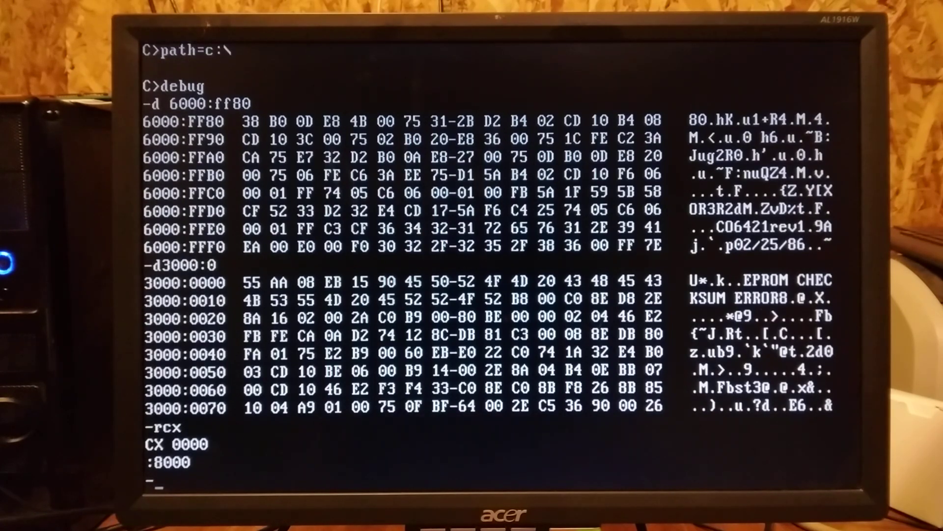
type("n")
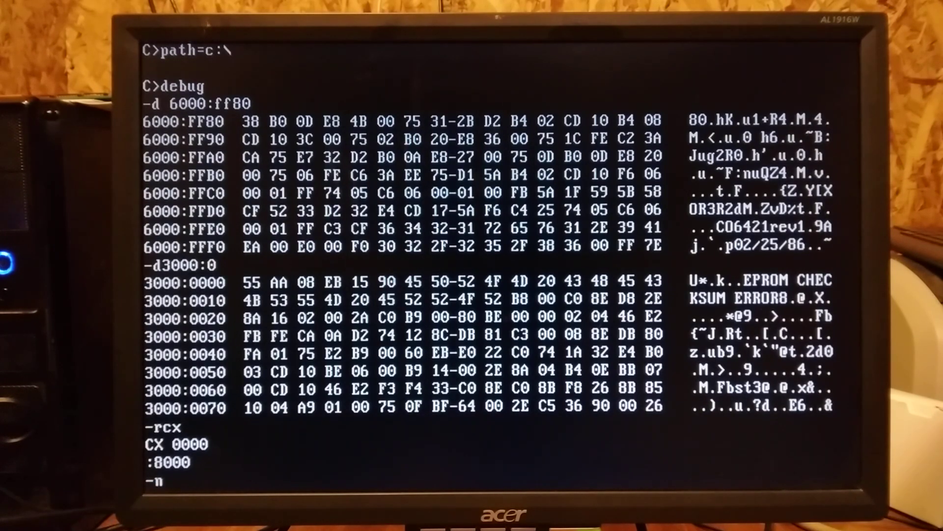
type("test")
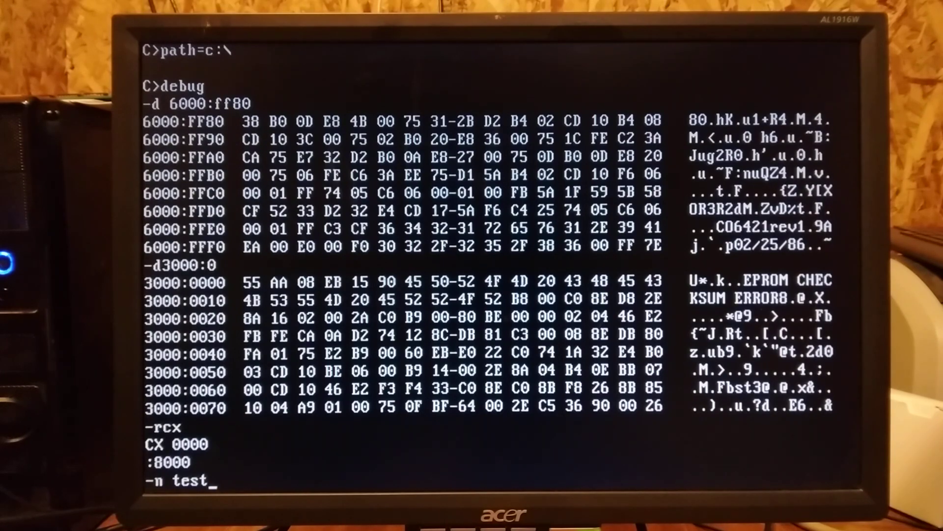
type("rom.bin")
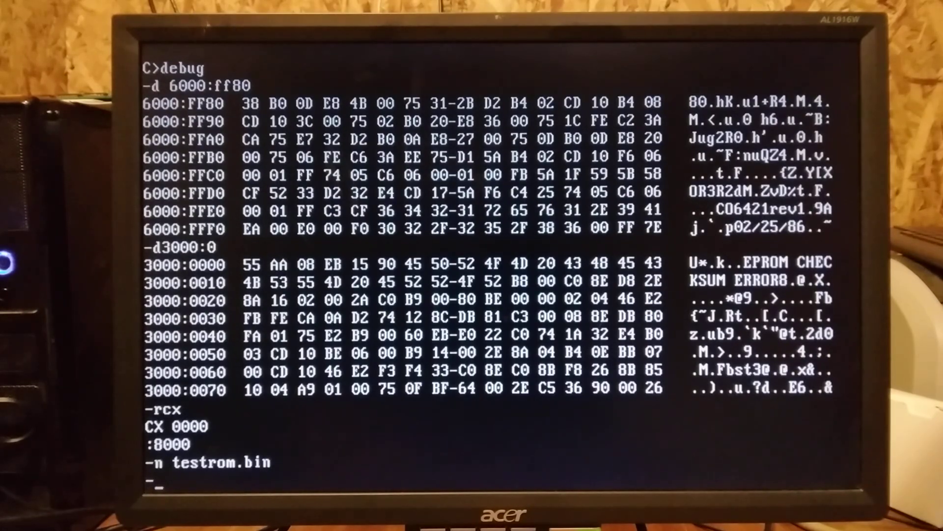
Write 8000h bytes from 3000:0 to testrom.bin, then quit DEBUG.
type("w")
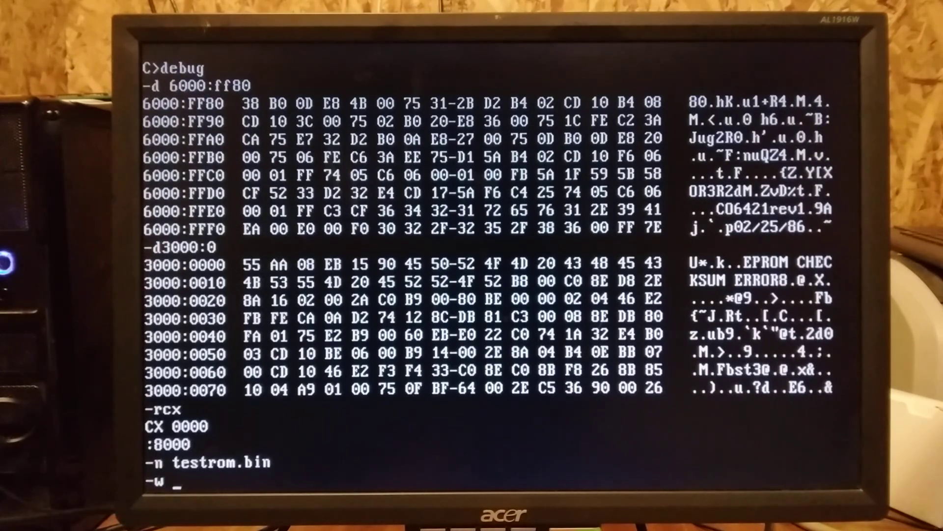
type("3000")
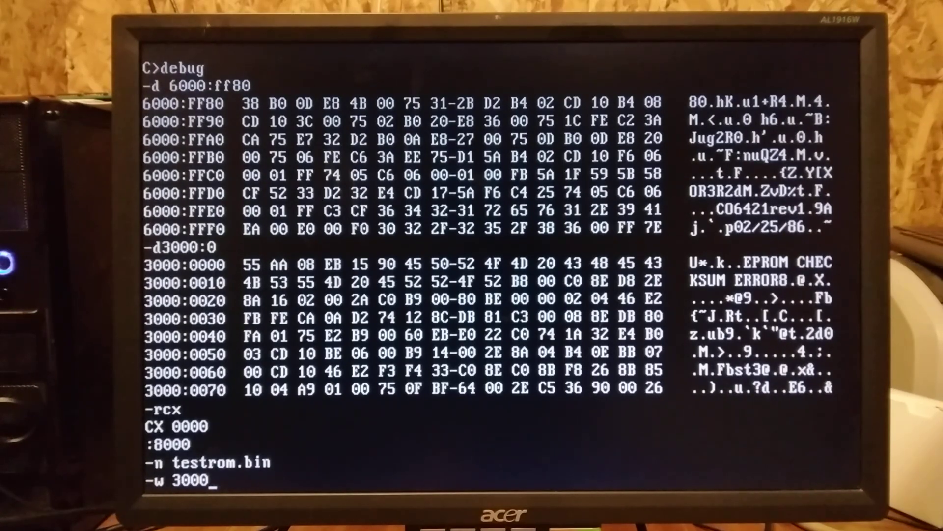
type("0")
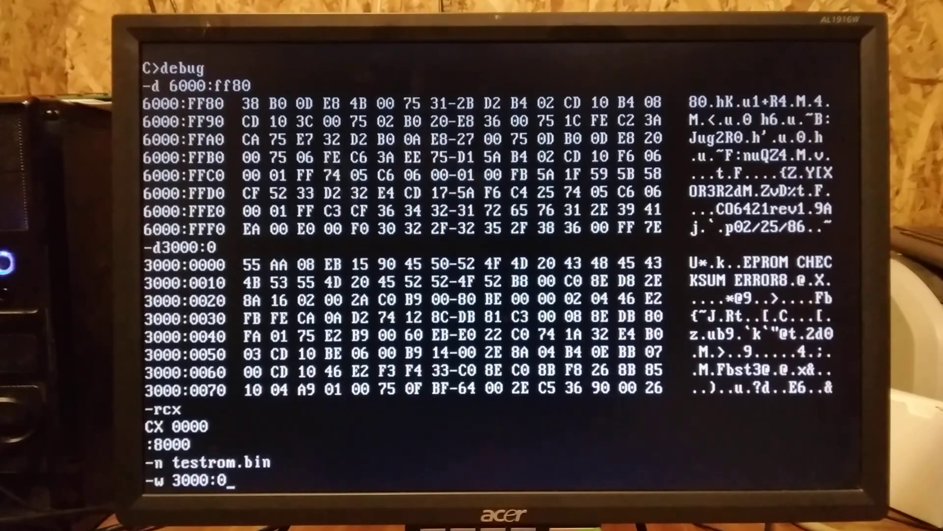
key("Return")
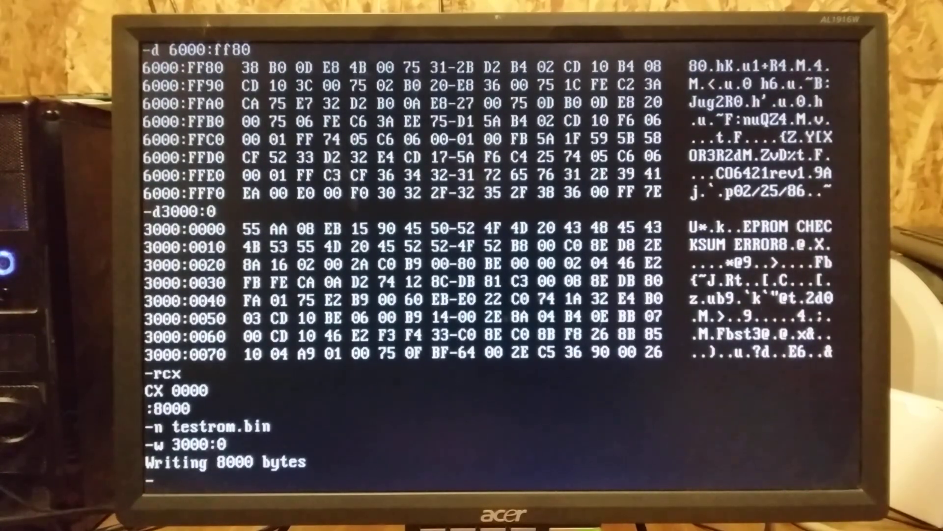
type("q")
type("dir")
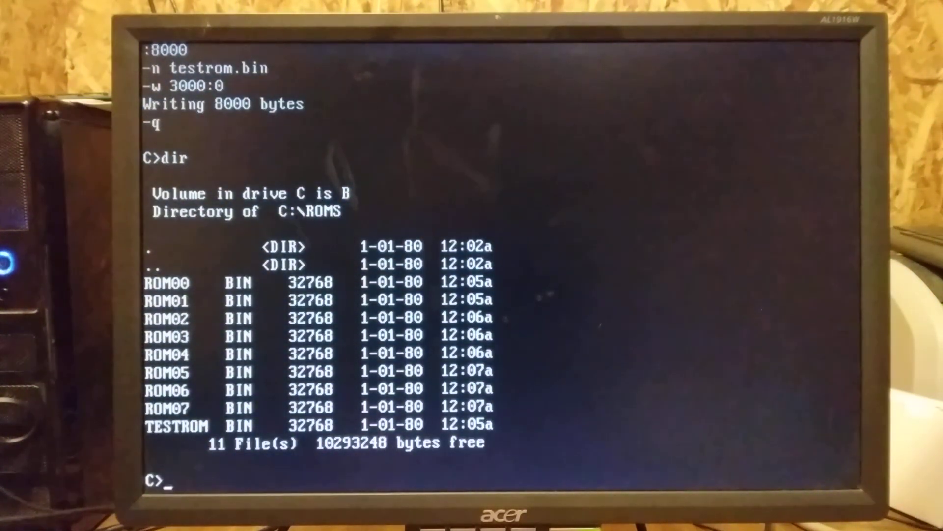
Reload testrom.bin in DEBUG and dump its opening 55 AA / EPROM CHECKSUM ERROR bytes.
type("debug")
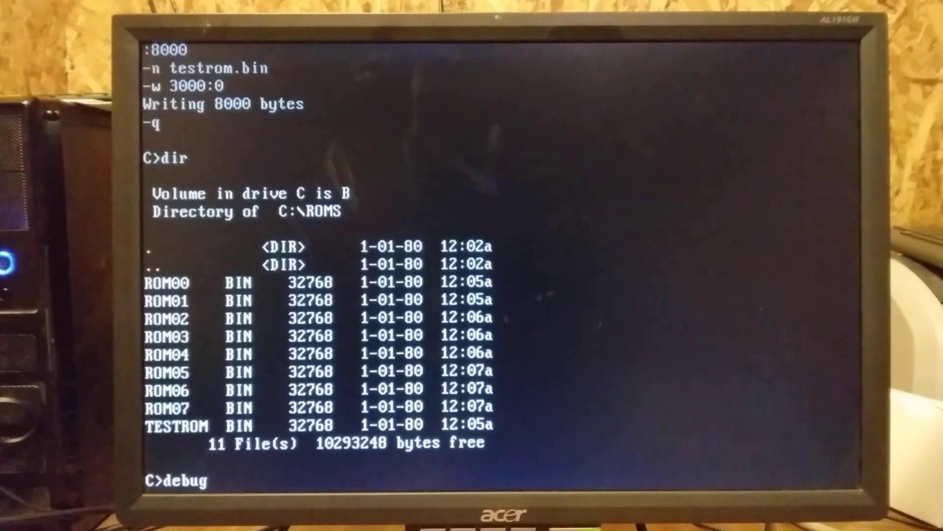
type("test")
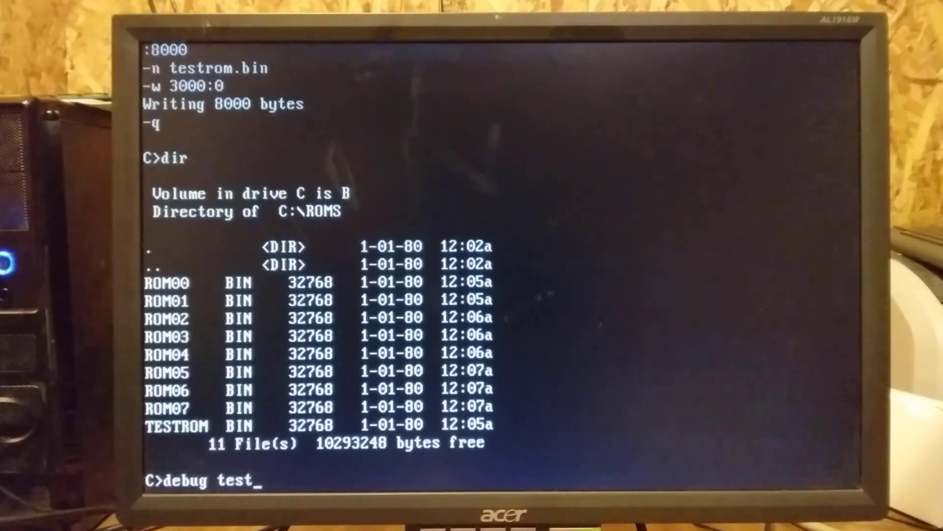
type("rom.bin")
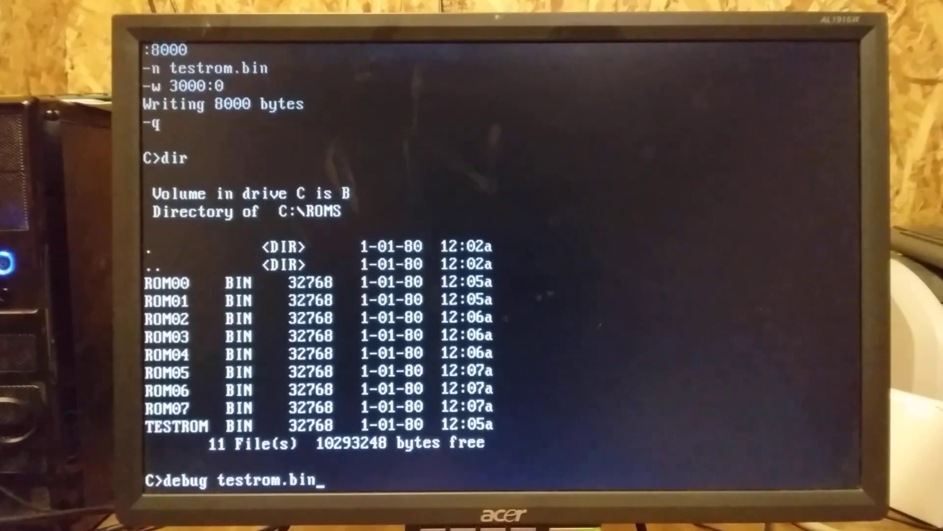
key("Return")
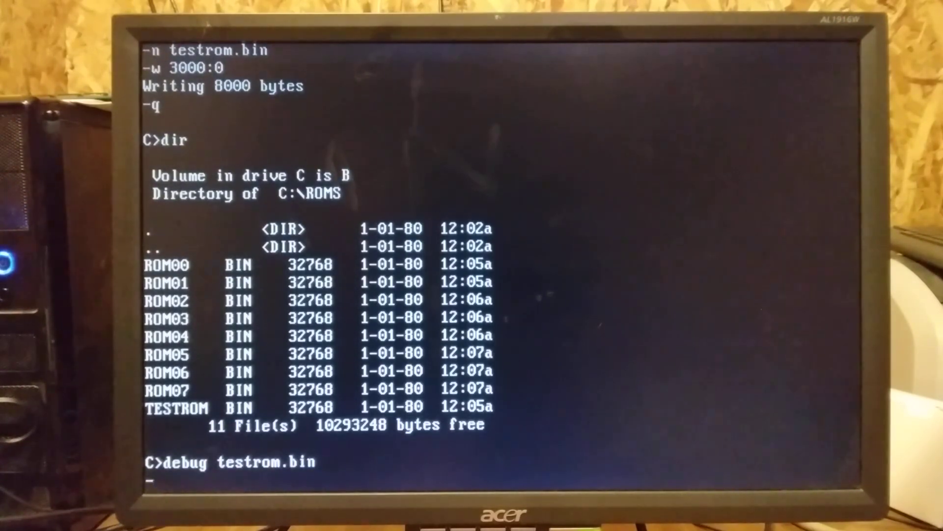
type("d")
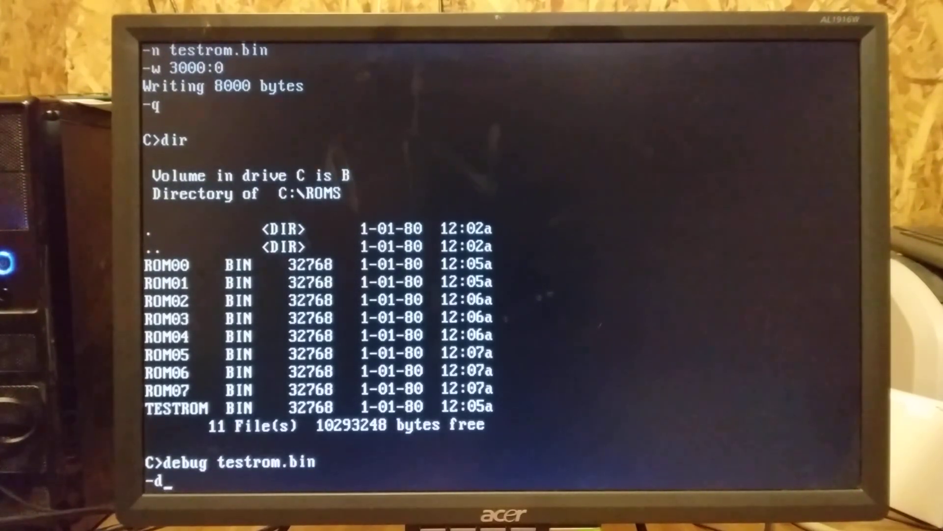
key("Return")
type("rcx")
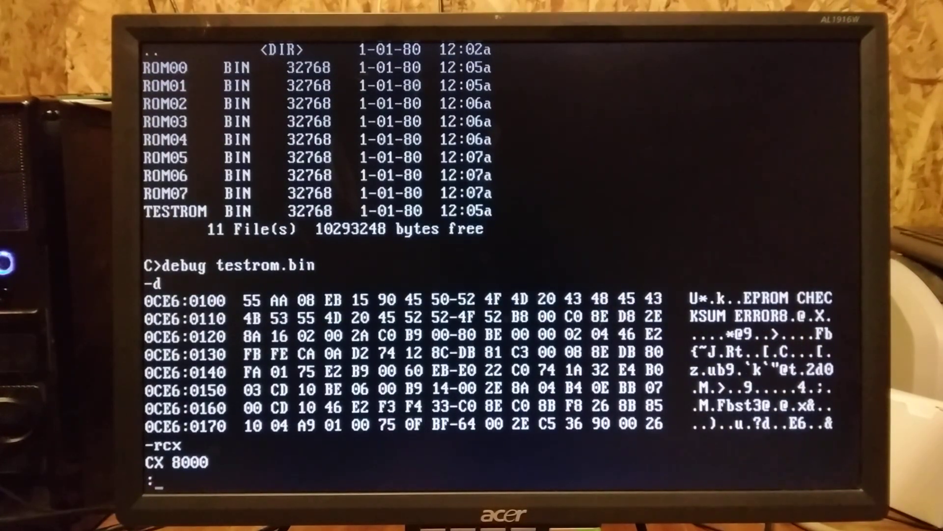
Set CX to 8000 and write 32K from 3000:8000 out as test1.bin.
type("8000")
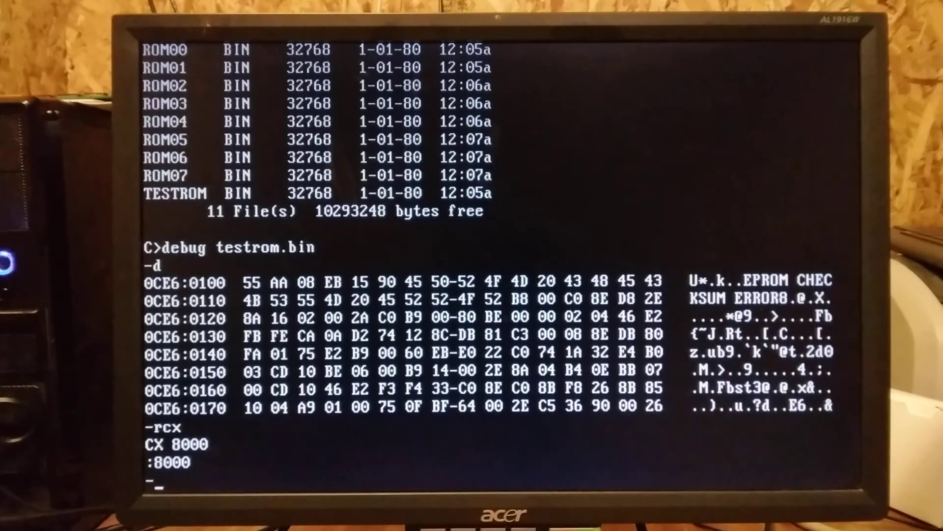
type("n")
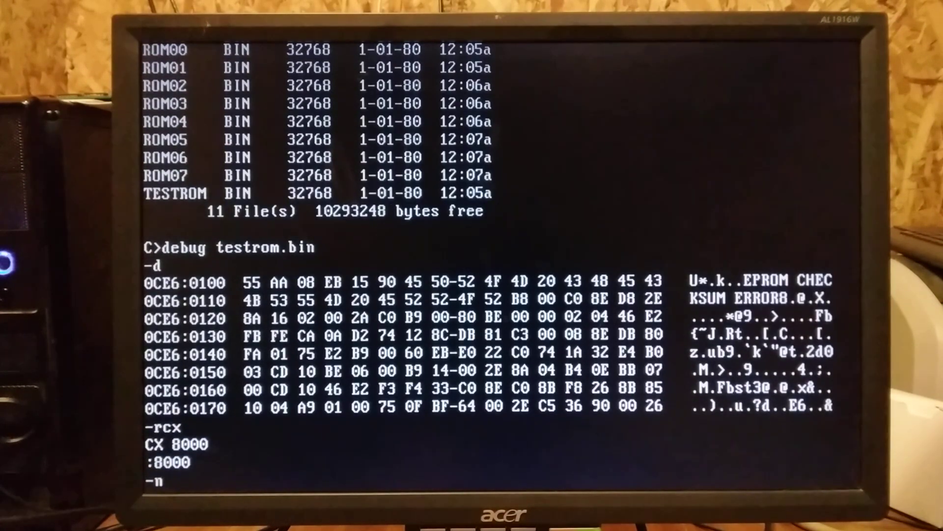
type("test1.bin")
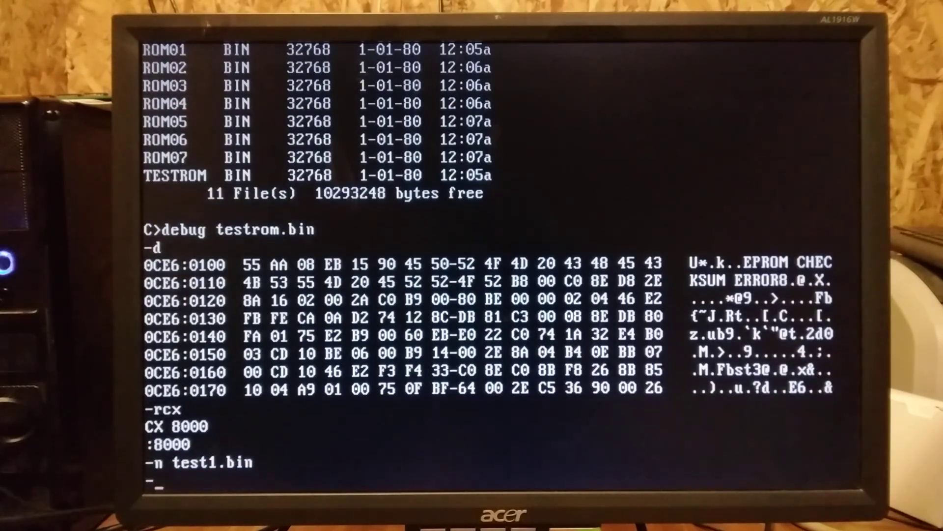
type("w 80")
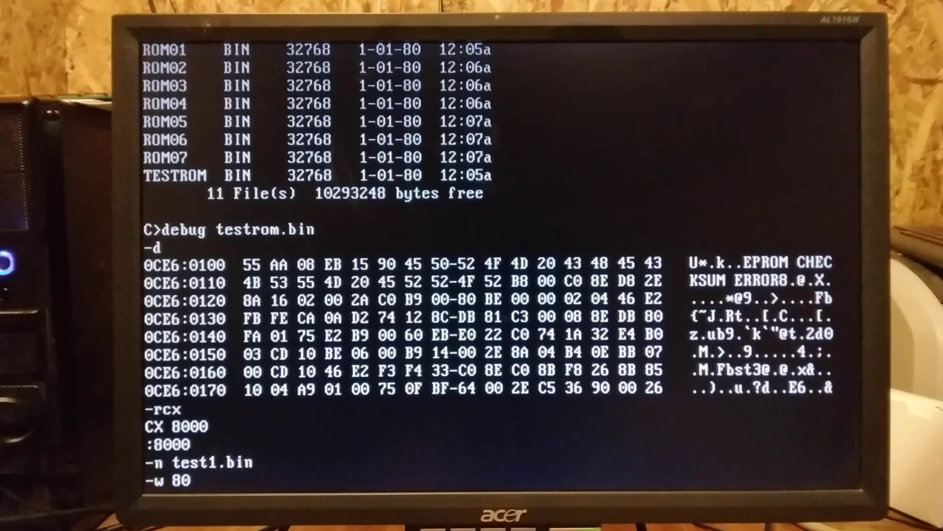
type("3000:")
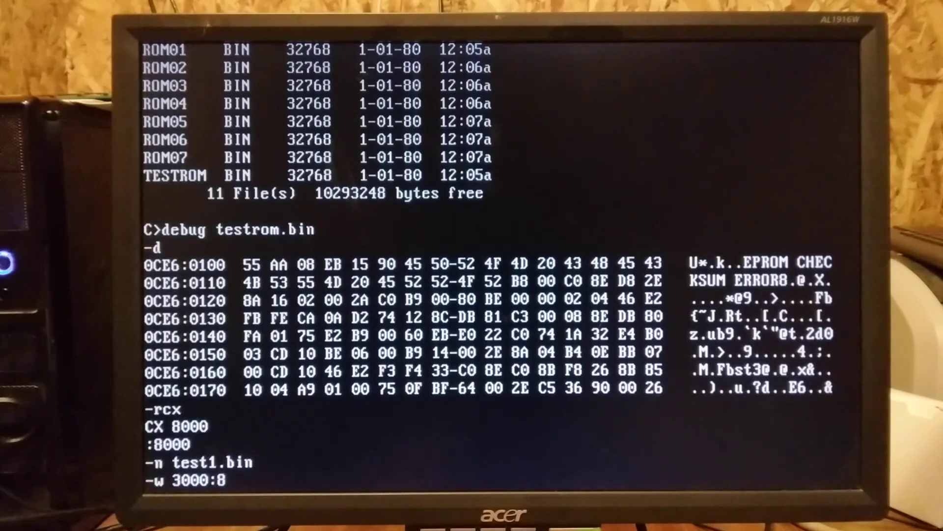
type("8000")
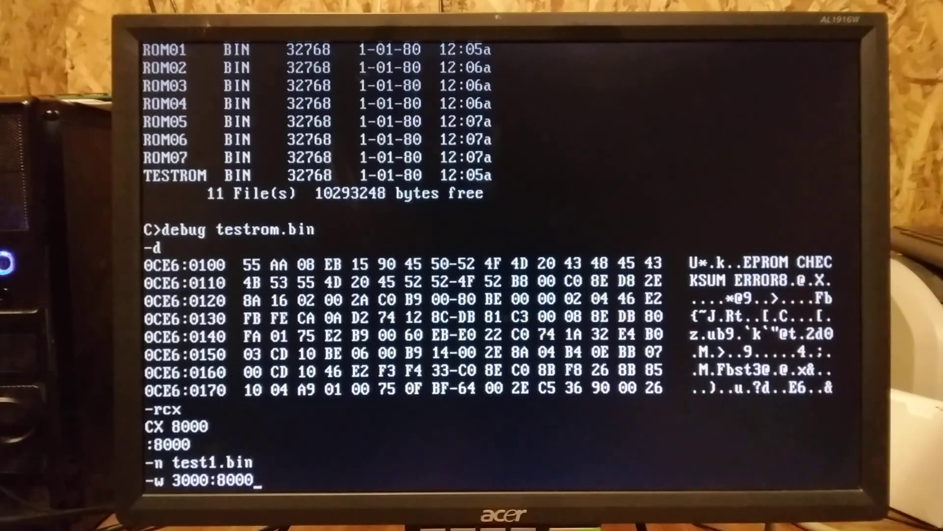
key("Return")
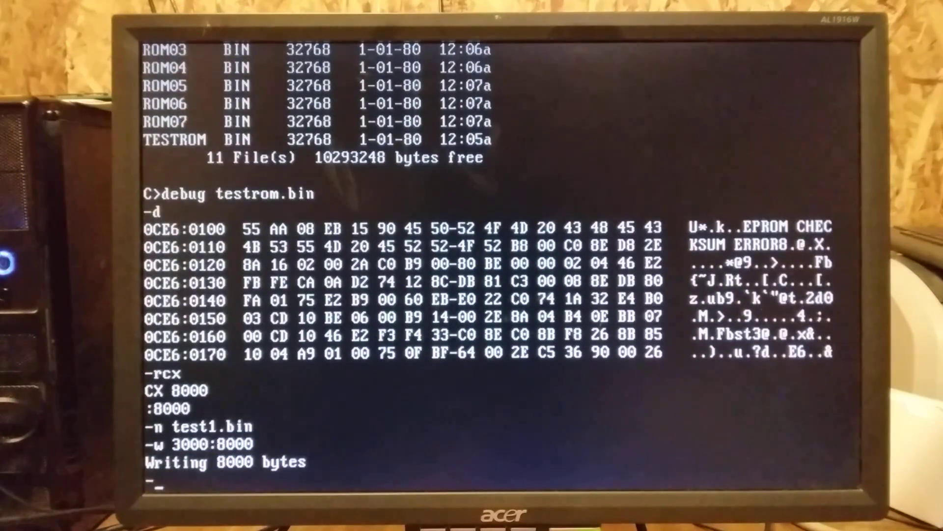
Name test2.bin as the next output file and begin its write from 4000.
type("n")
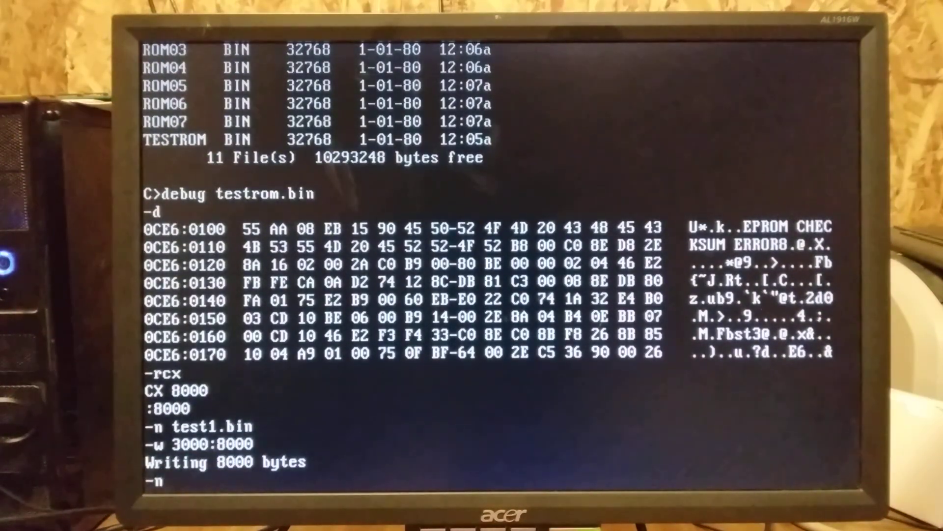
type("te")
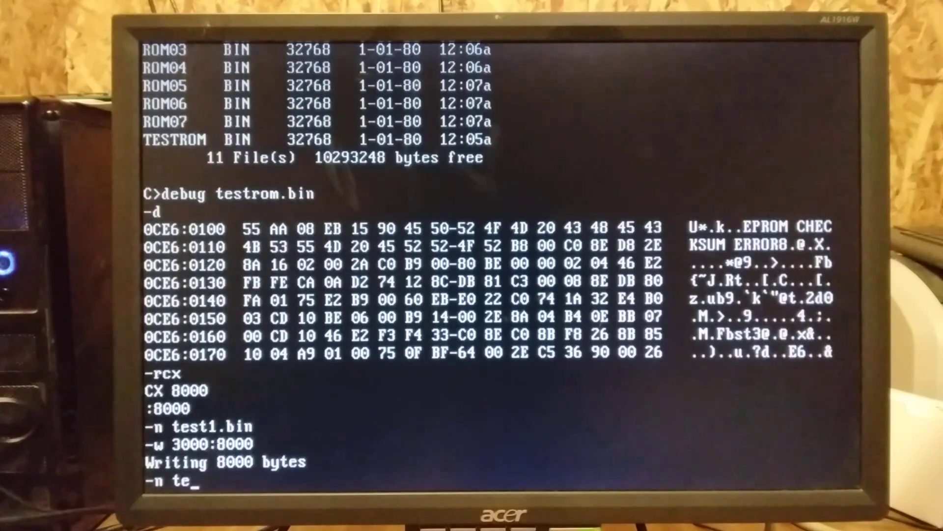
type("st2")
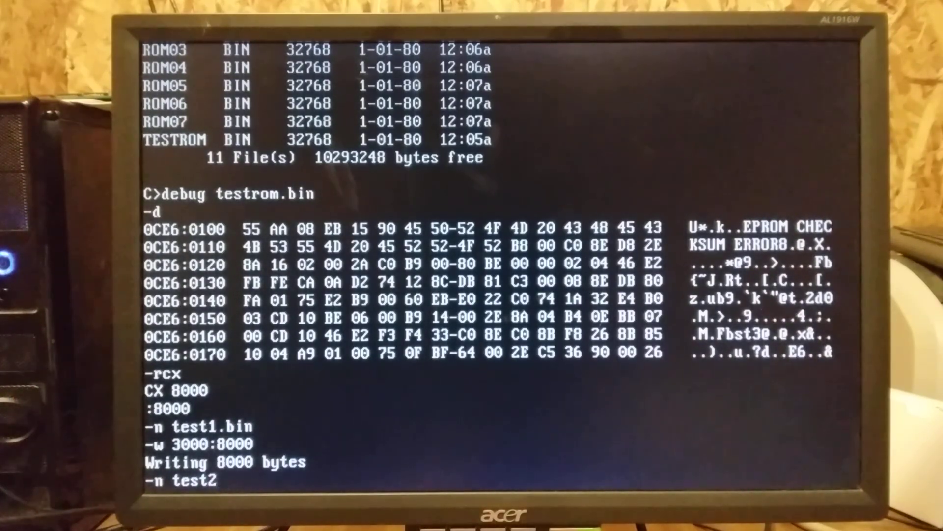
type(".bin")
type("w")
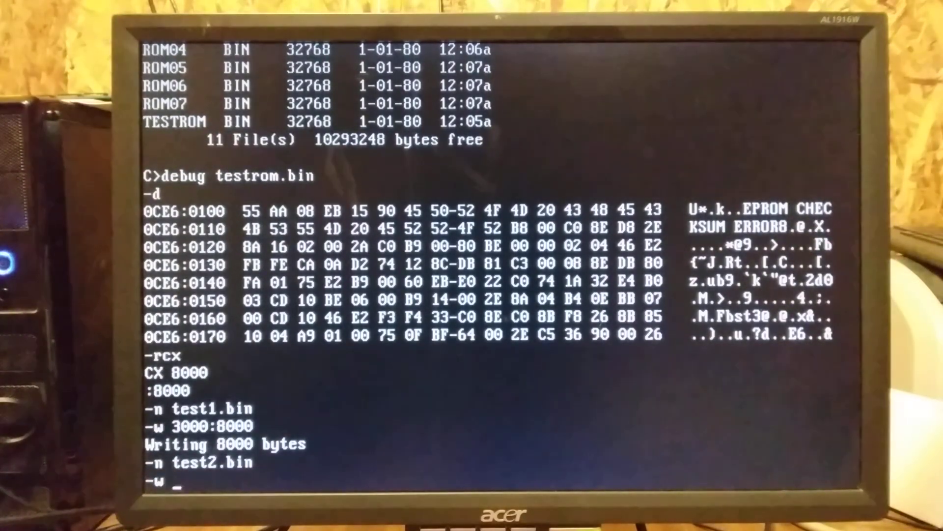
type("4000")
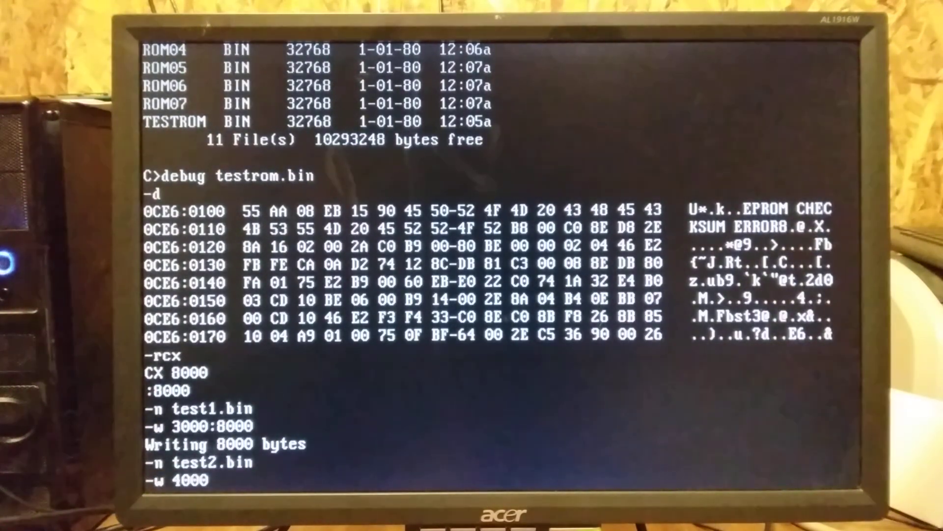